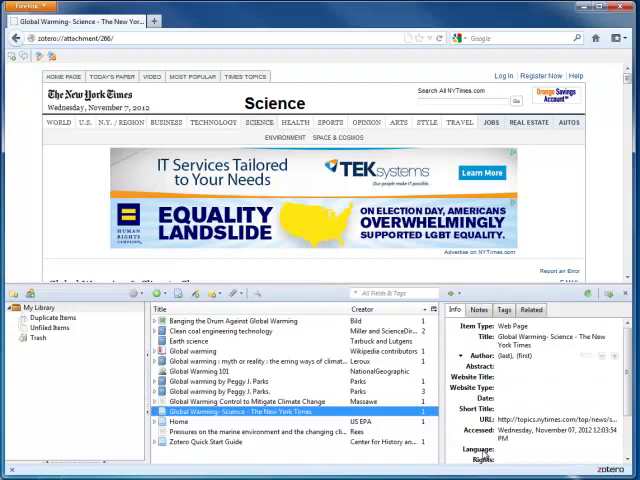
Set the item type to Web Page from the Item Type list
{"action": "double_click", "coordinate": [545, 436]}
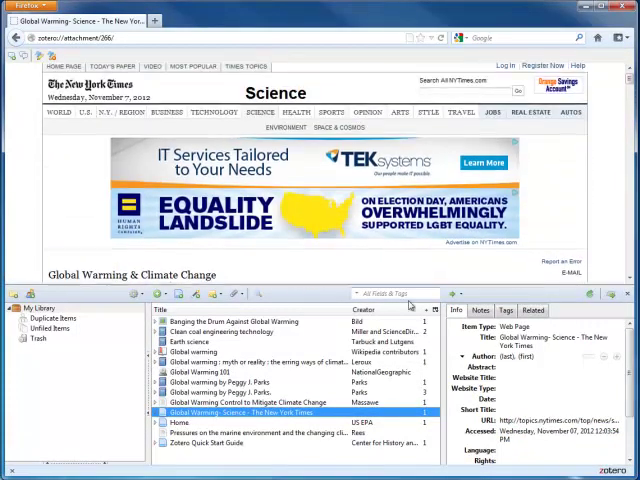
{"action": "left_click", "coordinate": [522, 327]}
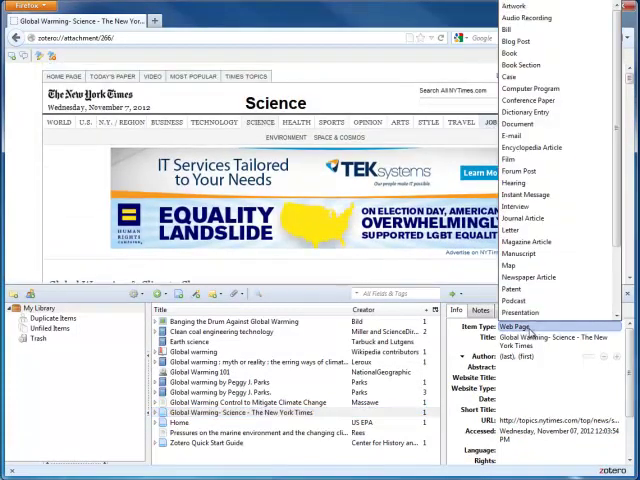
{"action": "mouse_move", "coordinate": [530, 277]}
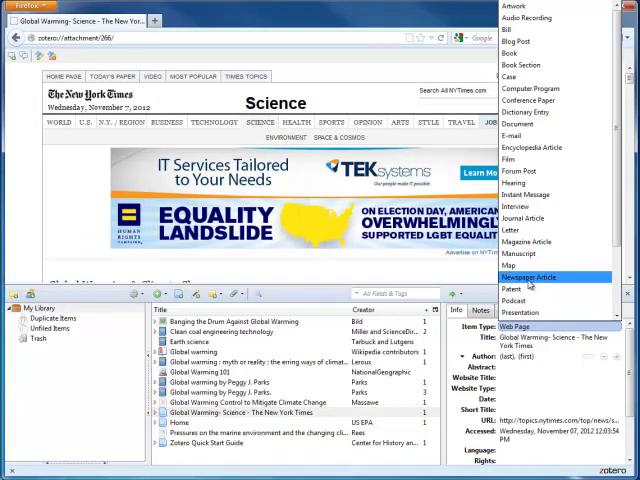
{"action": "scroll", "scroll_direction": "down", "scroll_amount": 3}
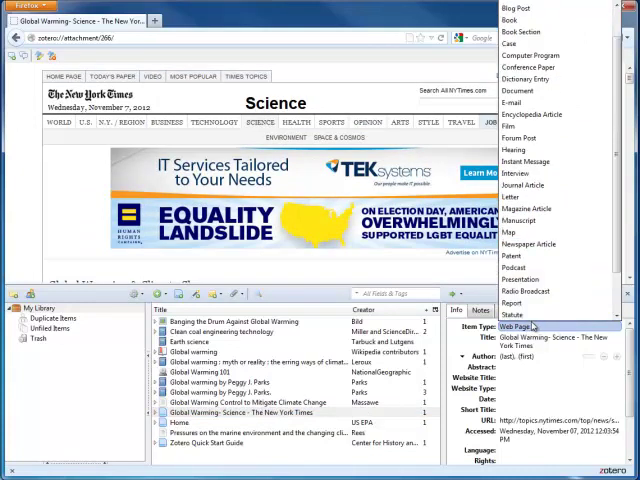
{"action": "left_click", "coordinate": [530, 327]}
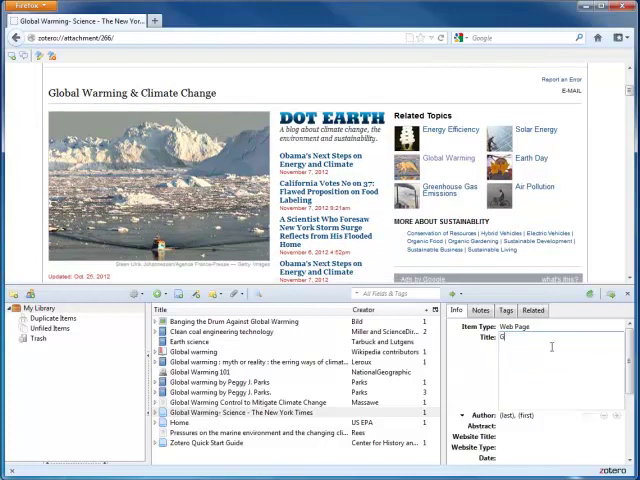
Enter 'Global Warming & Climate Change' as the item's title
{"action": "type", "text": "Global Warming & Climate Change"}
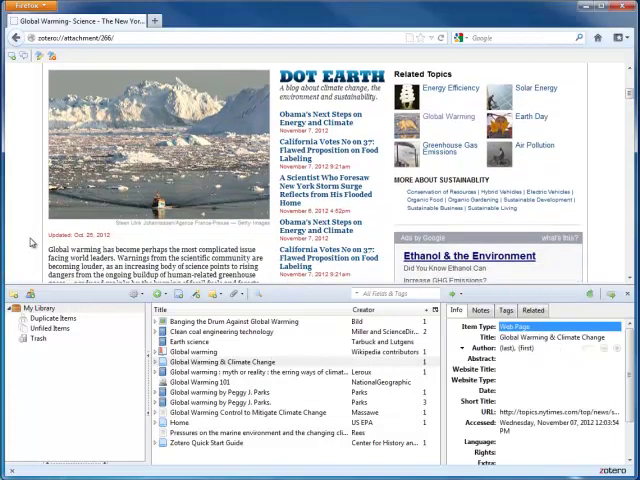
{"action": "scroll", "scroll_direction": "down", "scroll_amount": 3}
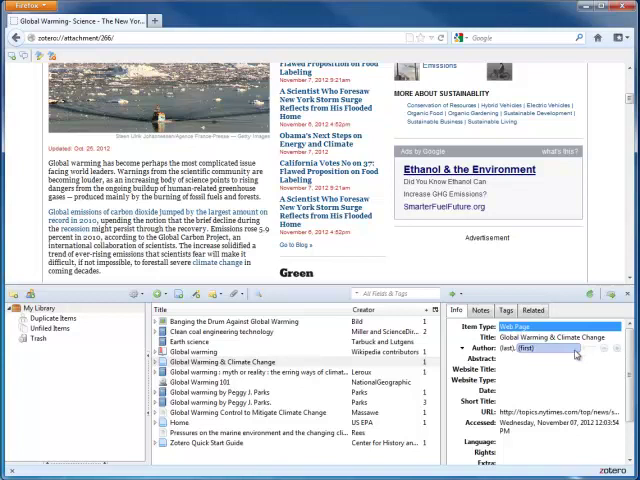
Switch the author field to a single full-name entry
{"action": "left_click", "coordinate": [560, 350]}
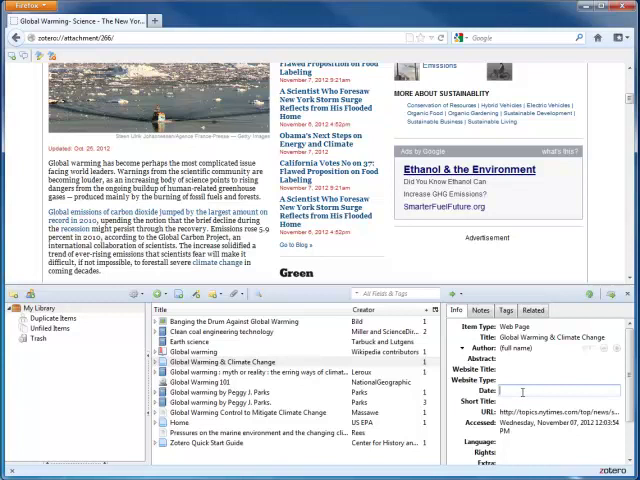
Set the date to Oct 25, 2012 and show the item's notes
{"action": "type", "text": "October"}
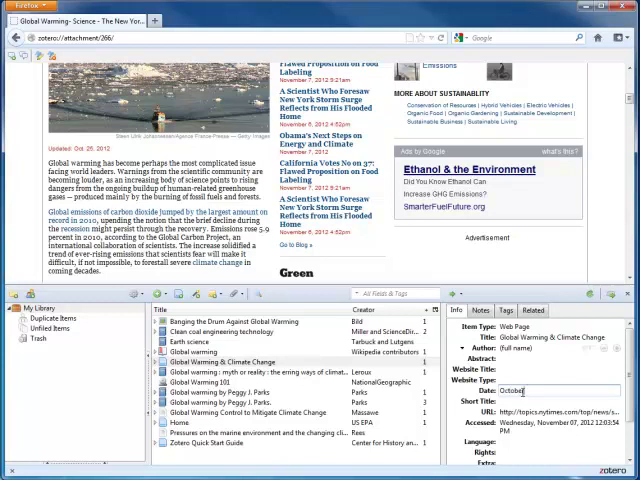
{"action": "type", "text": "25, 2012"}
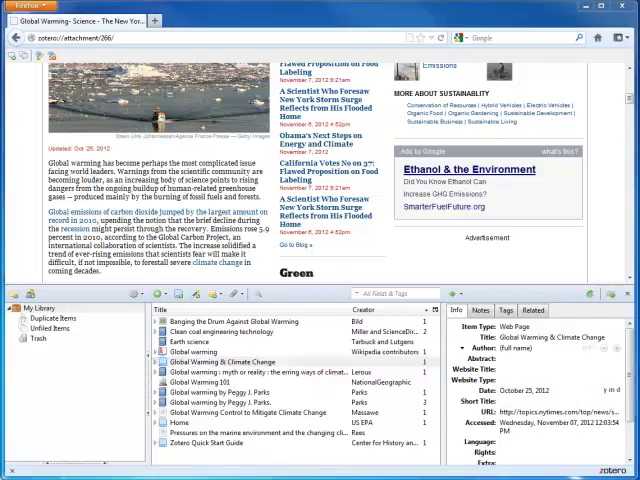
{"action": "left_click", "coordinate": [481, 310]}
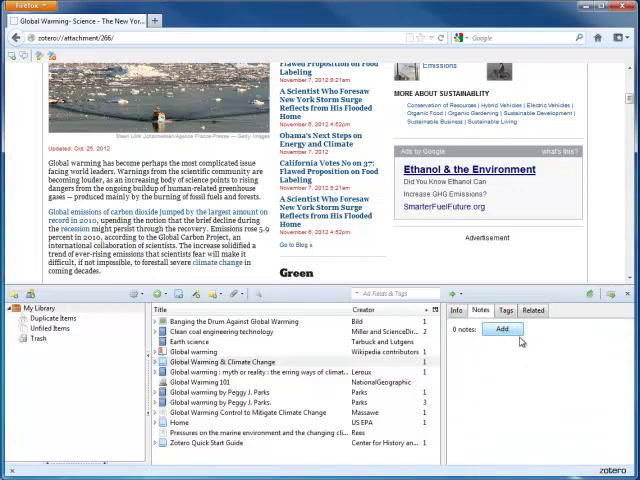
Add a new note to the item and open it in a separate window
{"action": "left_click", "coordinate": [502, 329]}
{"action": "type", "text": "a;lsdiofid"}
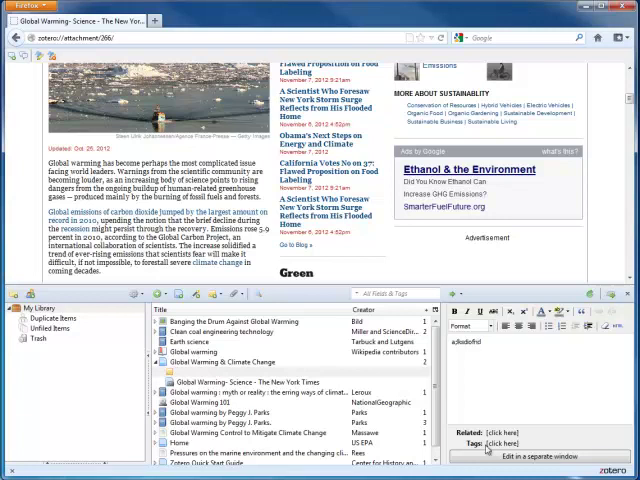
{"action": "left_click", "coordinate": [520, 457]}
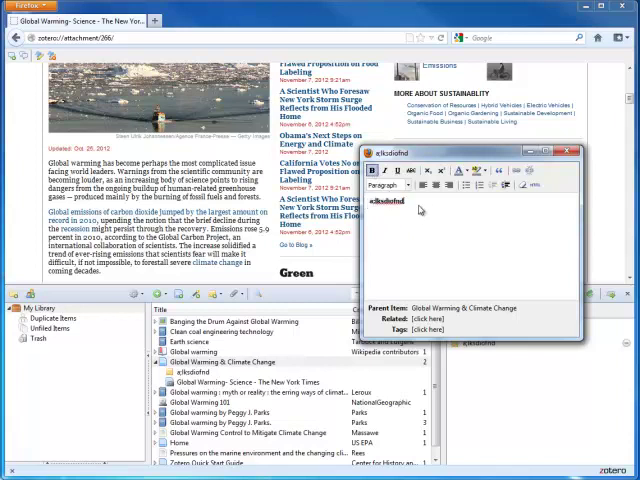
{"action": "mouse_move", "coordinate": [473, 228]}
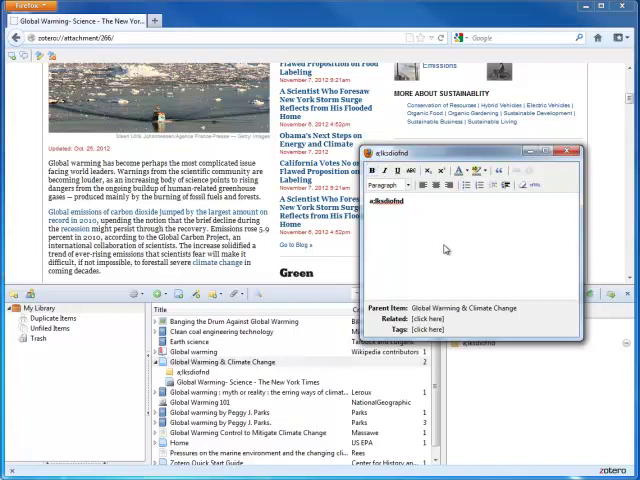
Add 'p. 12' to the note and show its tags area
{"action": "type", "text": "p. 12"}
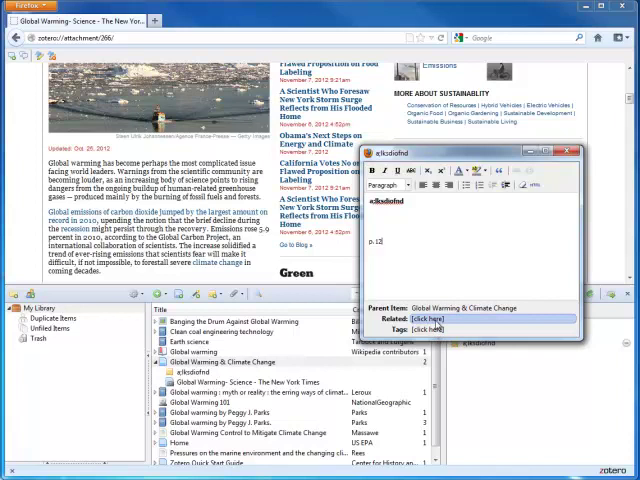
{"action": "left_click", "coordinate": [426, 330]}
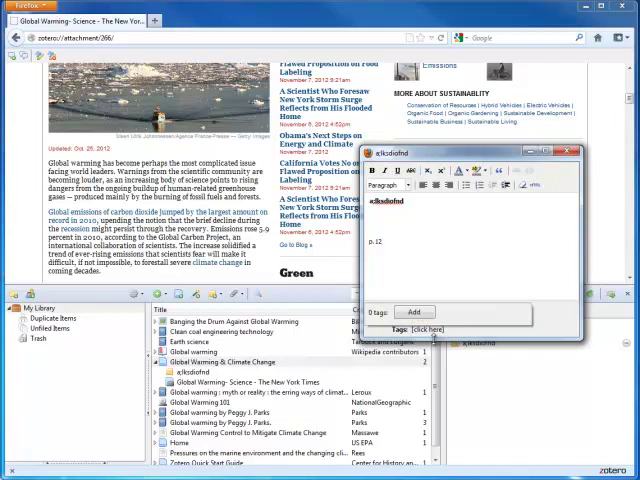
{"action": "mouse_move", "coordinate": [476, 315]}
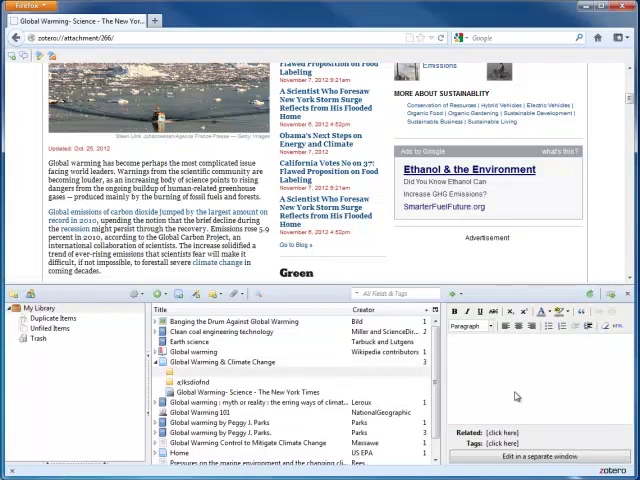
Delete the extra 'asdfd' note and start adding a tag to the item
{"action": "type", "text": "asdfd"}
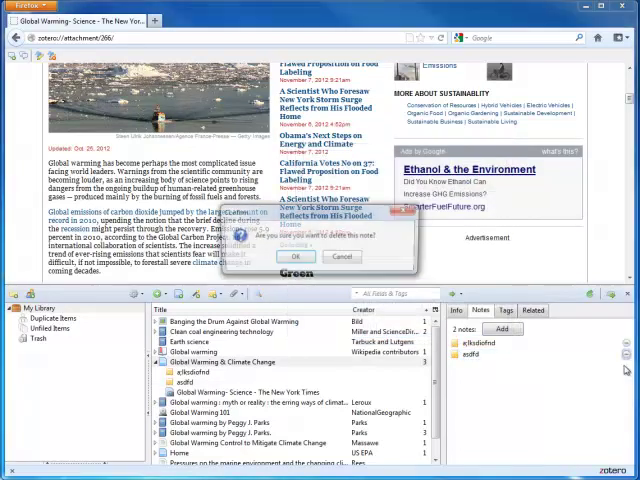
{"action": "left_click", "coordinate": [297, 257]}
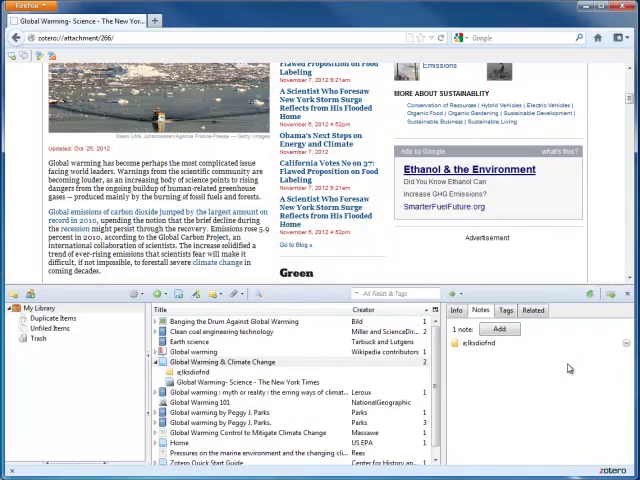
{"action": "left_click", "coordinate": [505, 309]}
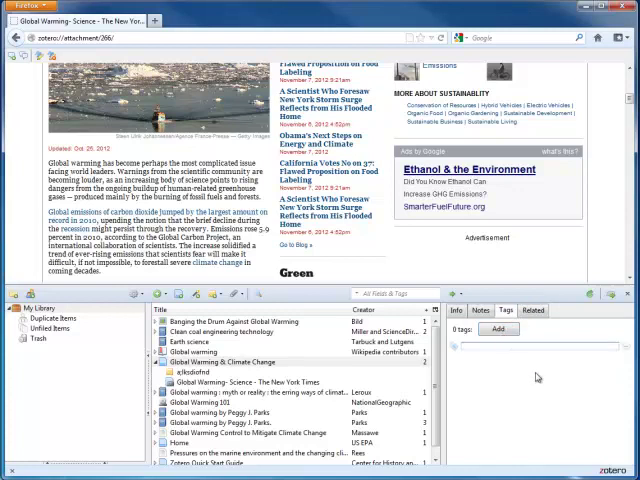
Tag the item 'carbon dioxide' and 'greenhouse gases', then view its related items
{"action": "type", "text": "greenhouse gases"}
{"action": "type", "text": "carbon dioxide"}
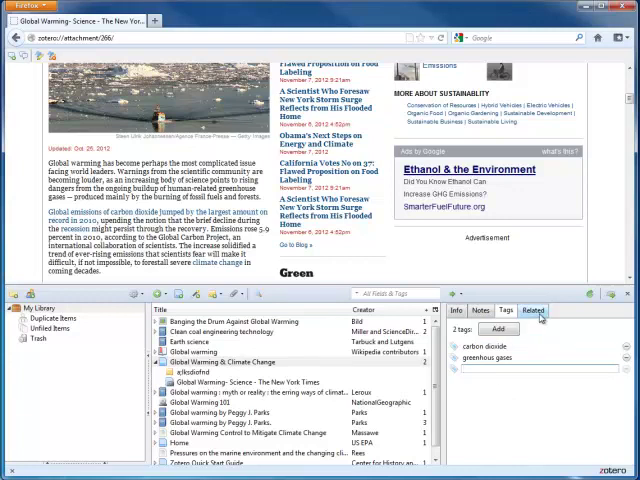
{"action": "left_click", "coordinate": [529, 310]}
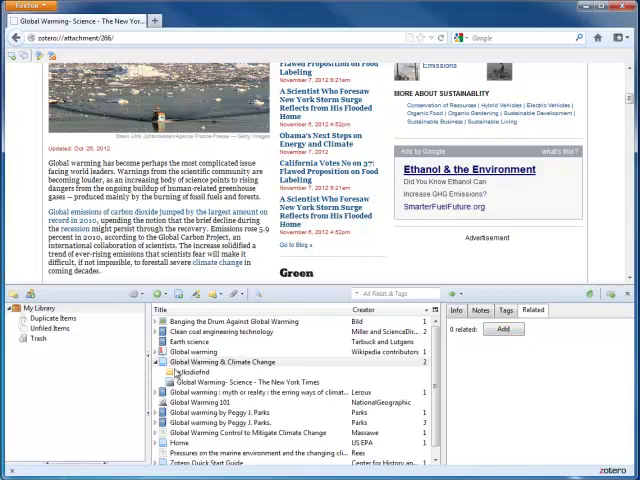
Add 'Global Warming & Climate Change' as a related item via Select Items
{"action": "left_click", "coordinate": [200, 350]}
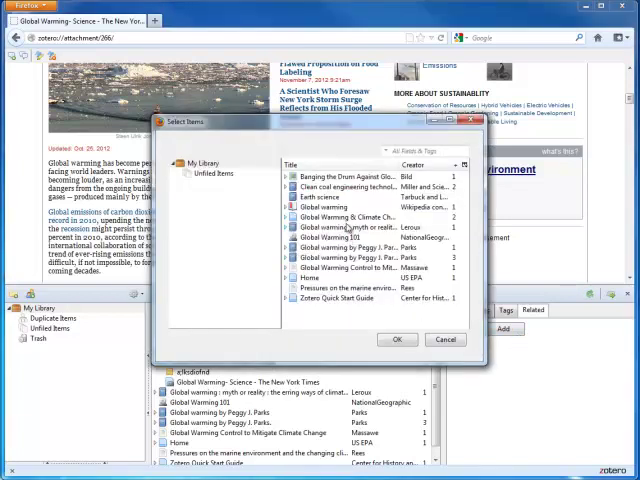
{"action": "left_click", "coordinate": [397, 339]}
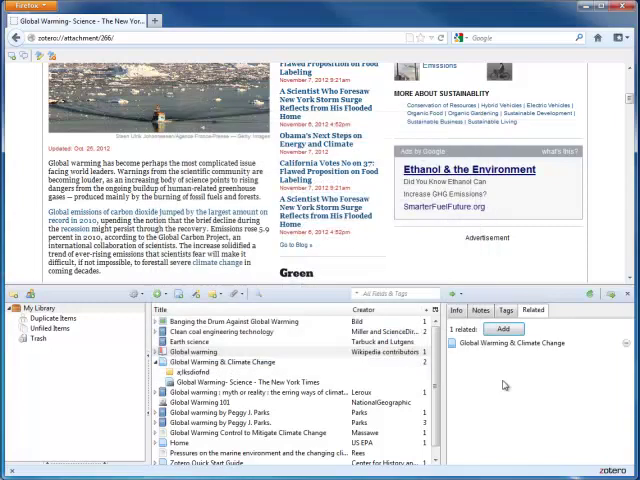